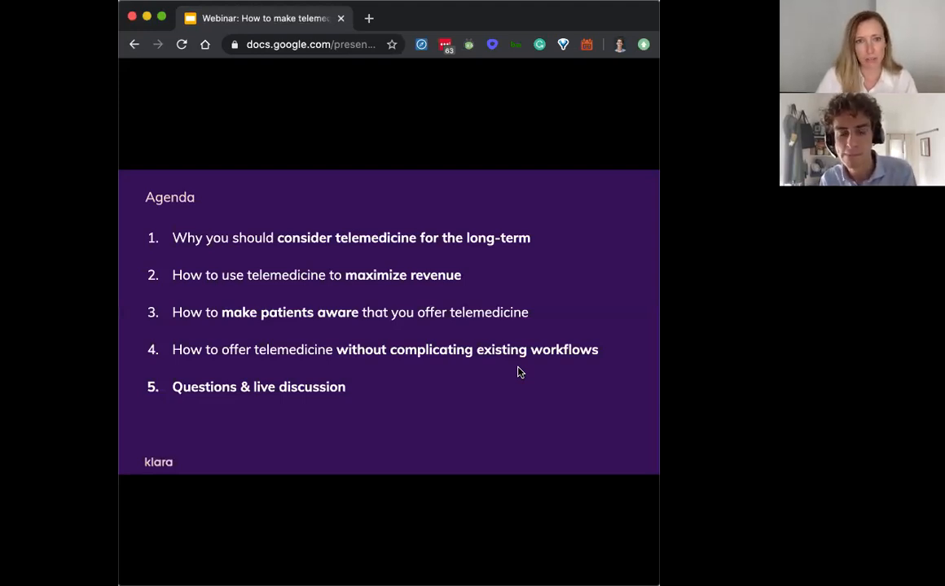
mouse_move(626, 369)
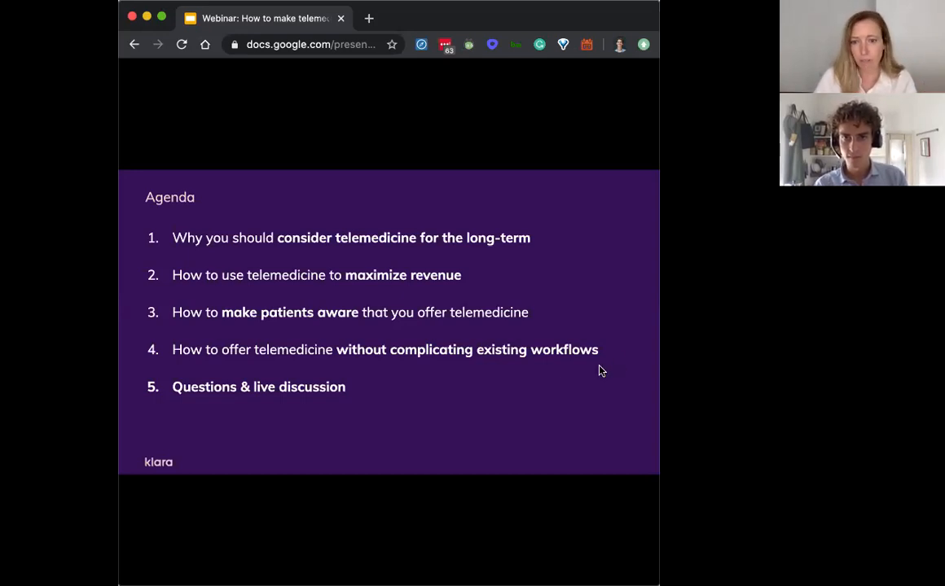
mouse_move(590, 372)
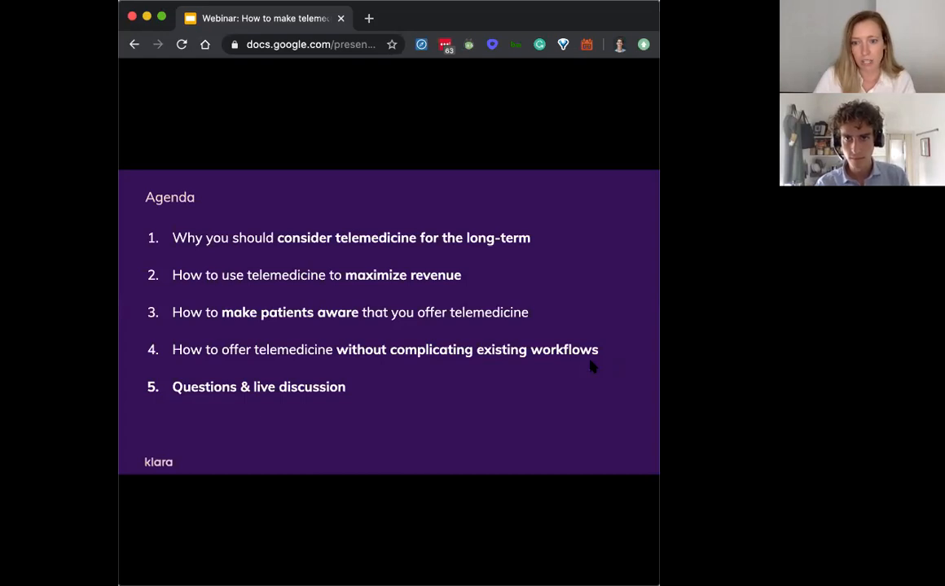
mouse_move(603, 371)
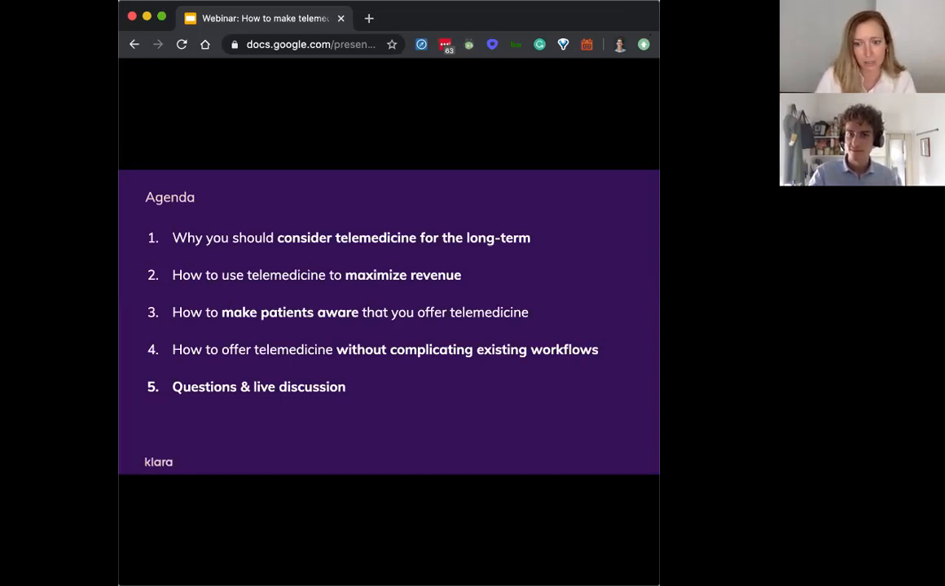
mouse_move(600, 346)
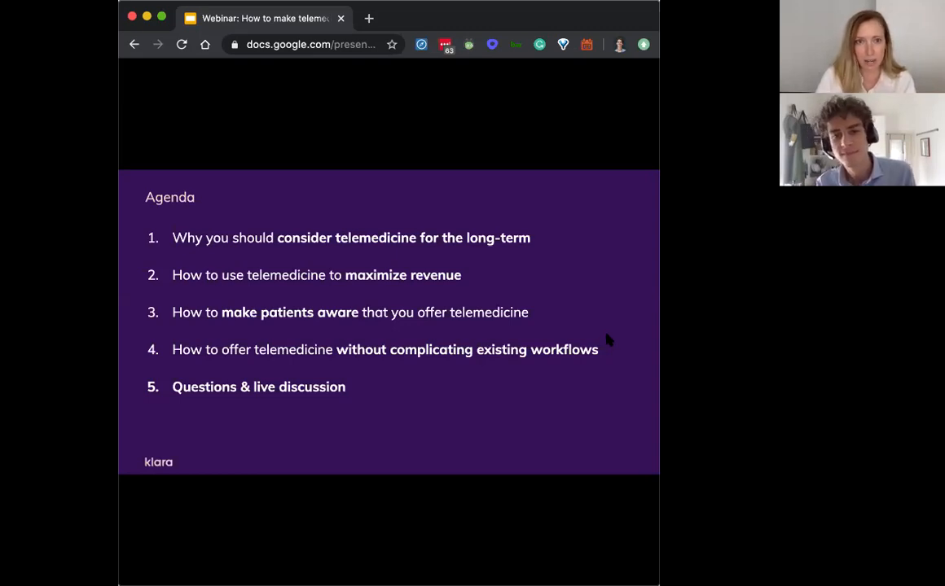
mouse_move(603, 374)
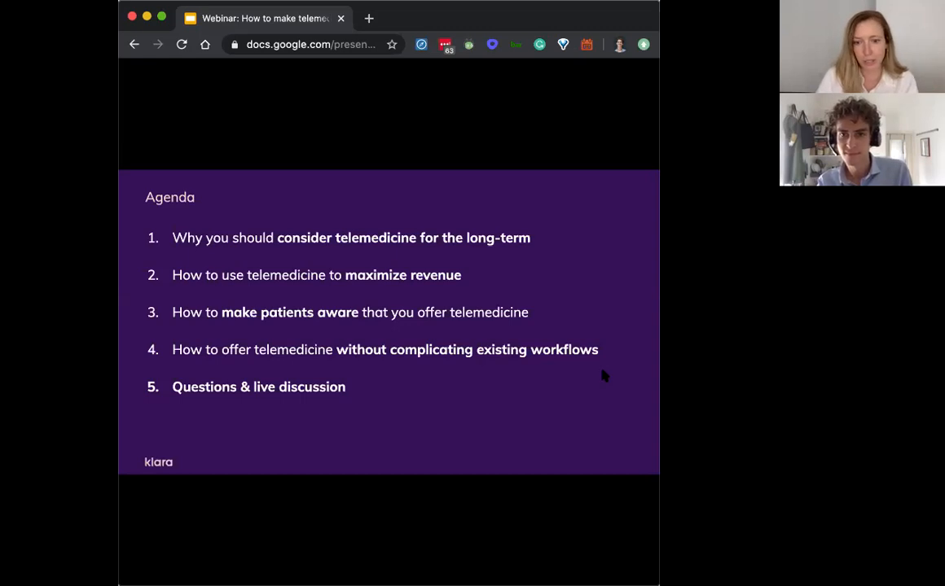
mouse_move(583, 396)
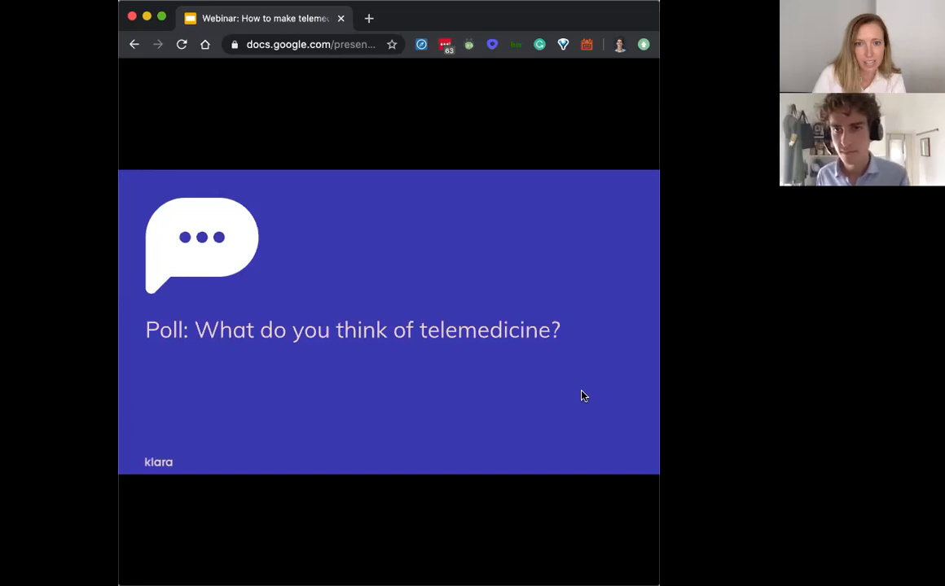
mouse_move(652, 285)
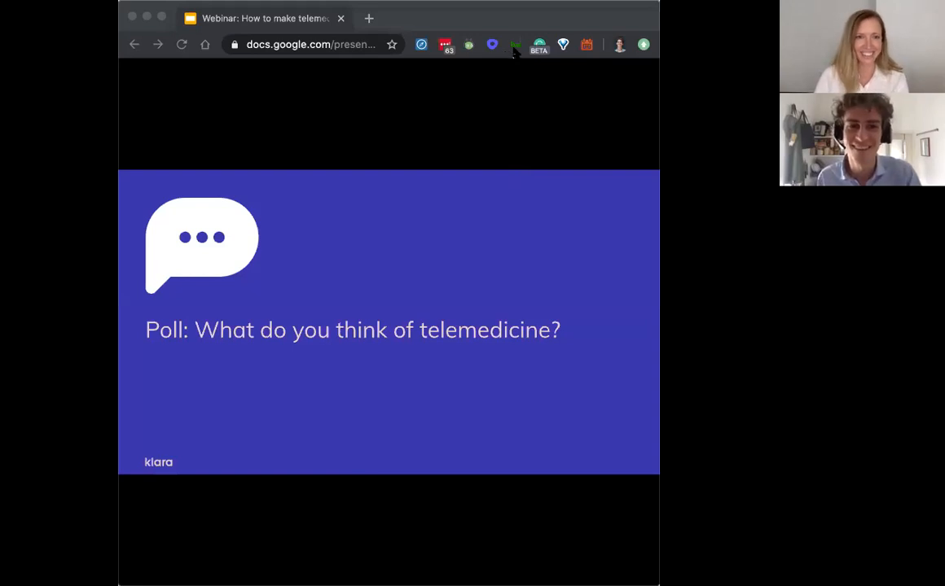
mouse_move(606, 277)
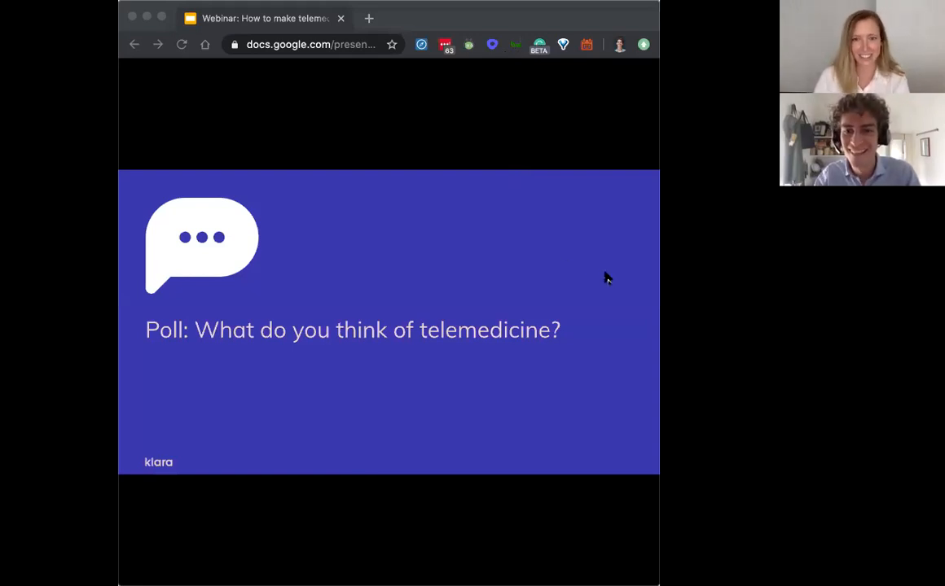
mouse_move(593, 375)
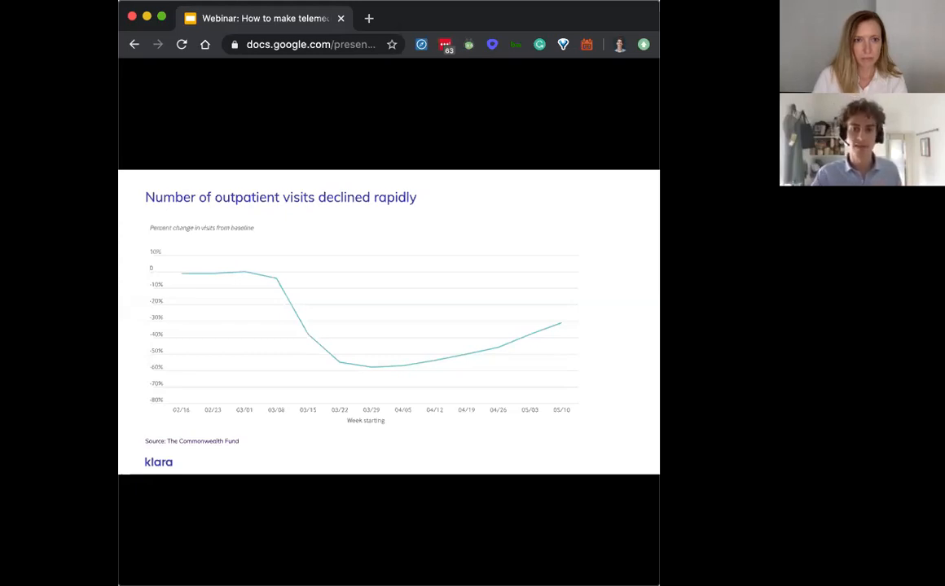
mouse_move(625, 469)
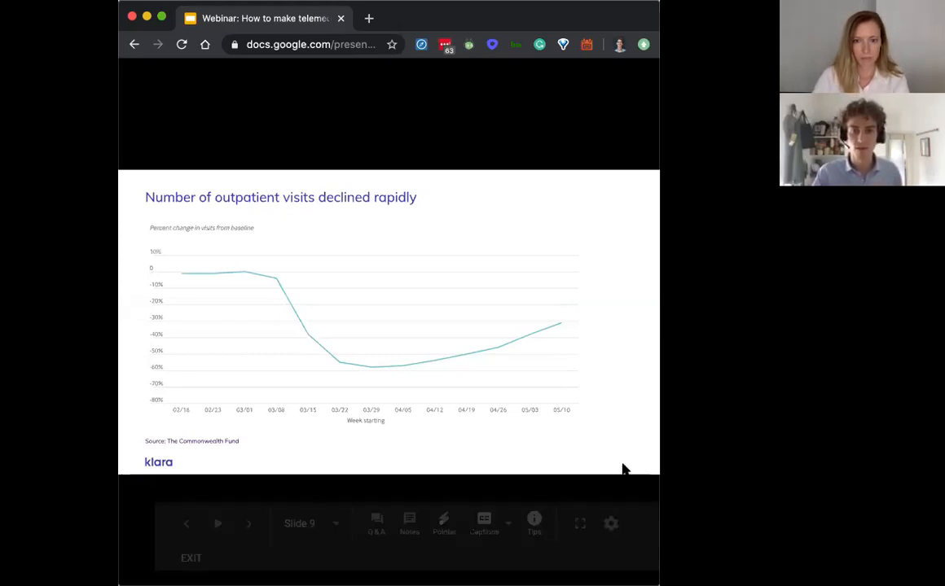
mouse_move(622, 443)
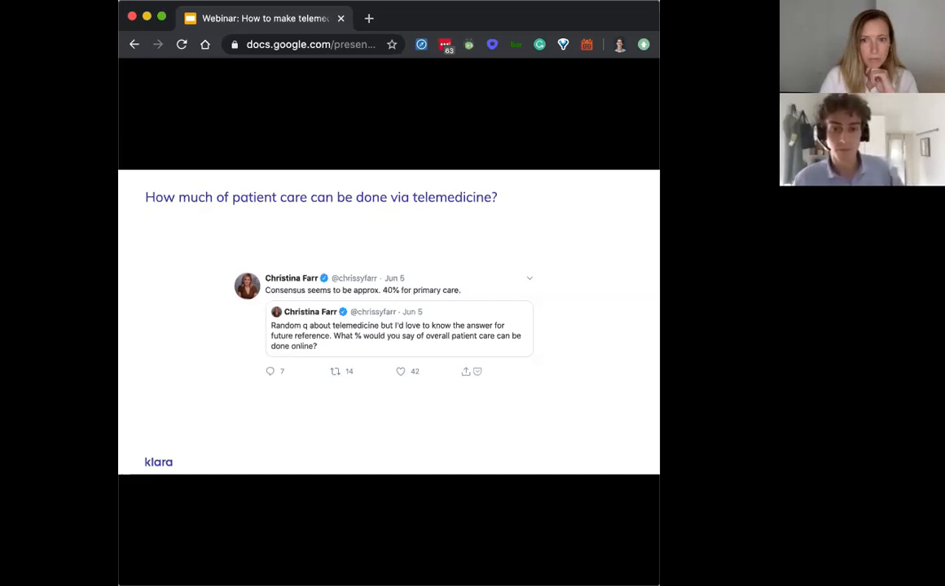
mouse_move(639, 422)
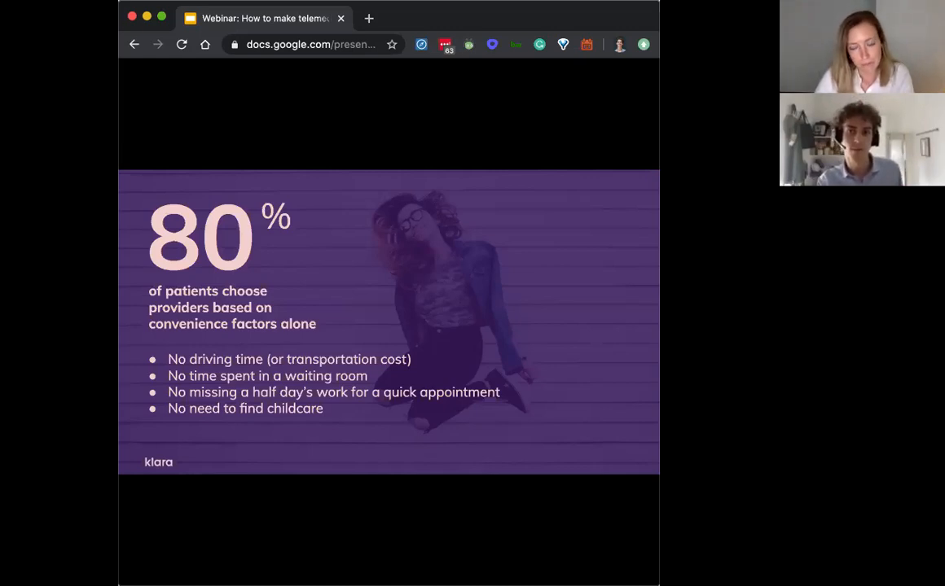
mouse_move(537, 378)
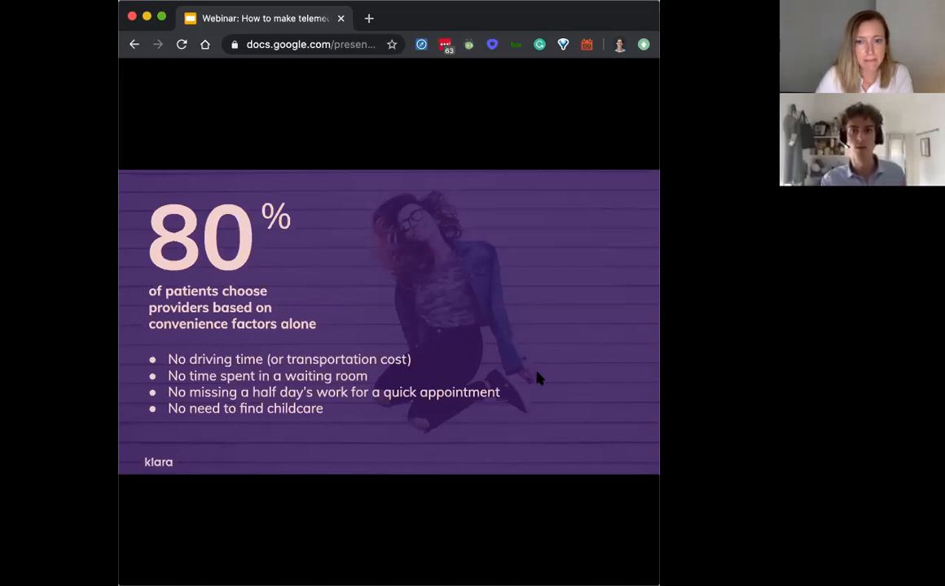
mouse_move(554, 348)
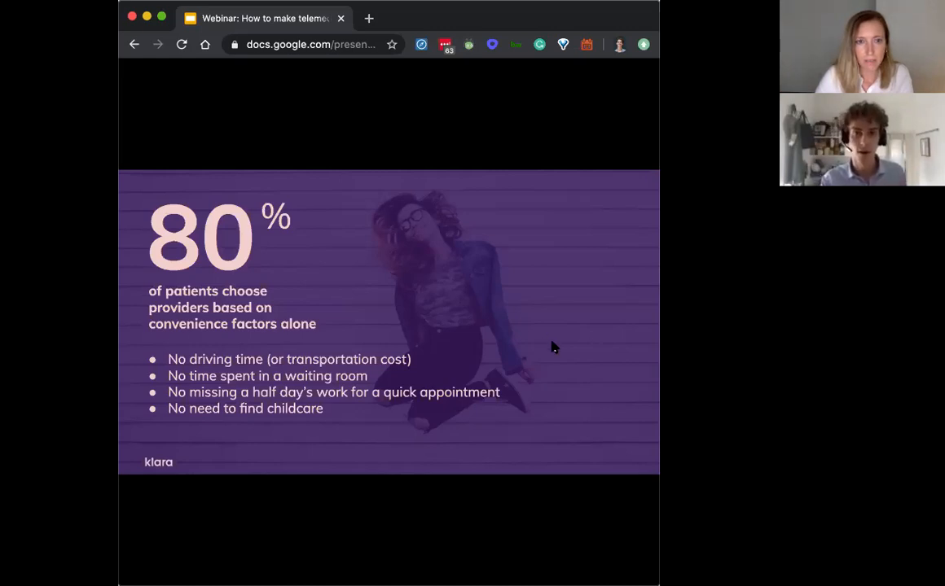
mouse_move(604, 396)
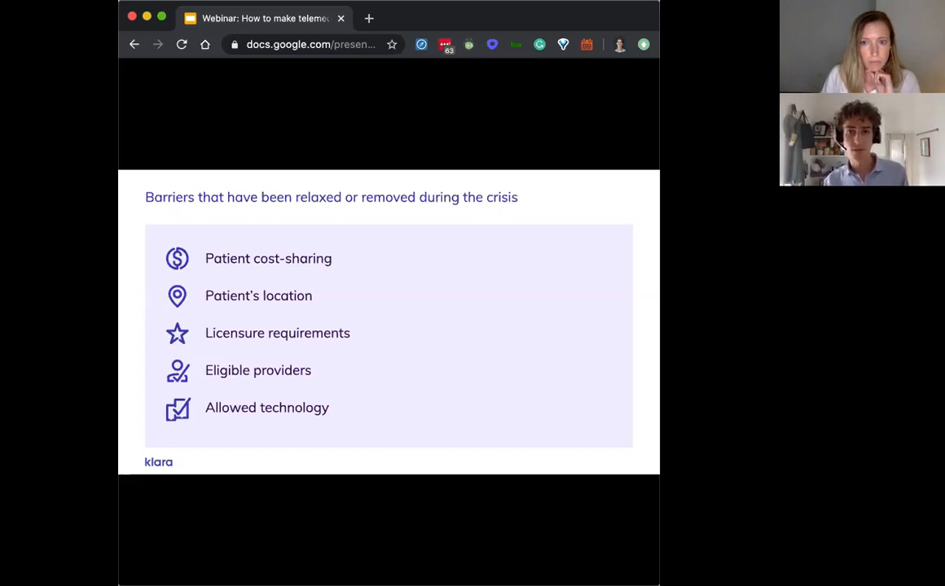
mouse_move(587, 350)
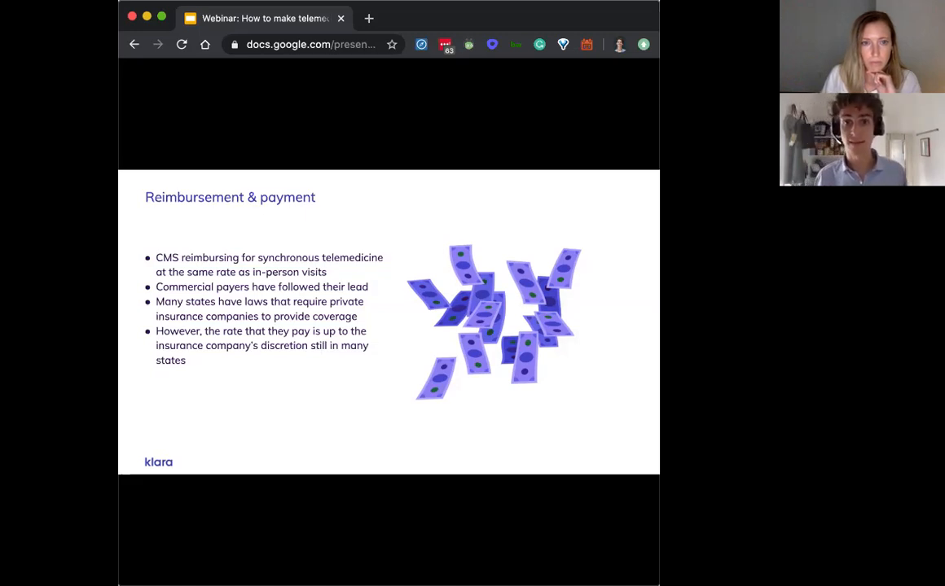
mouse_move(548, 343)
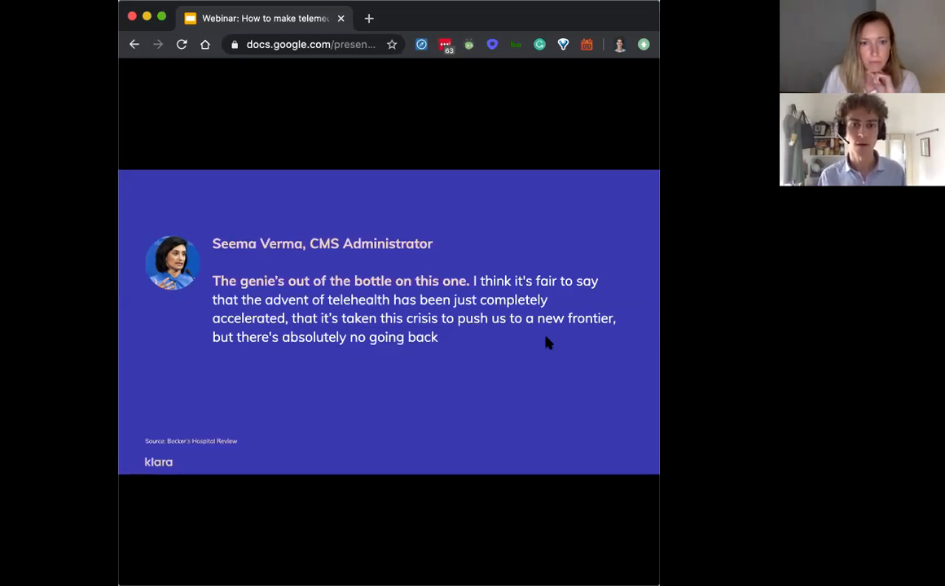
mouse_move(500, 410)
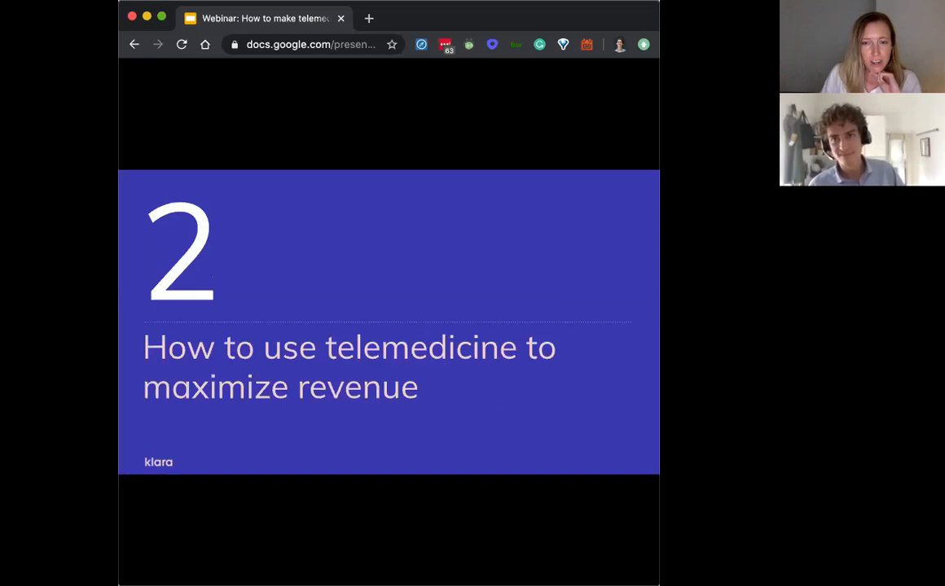
mouse_move(636, 13)
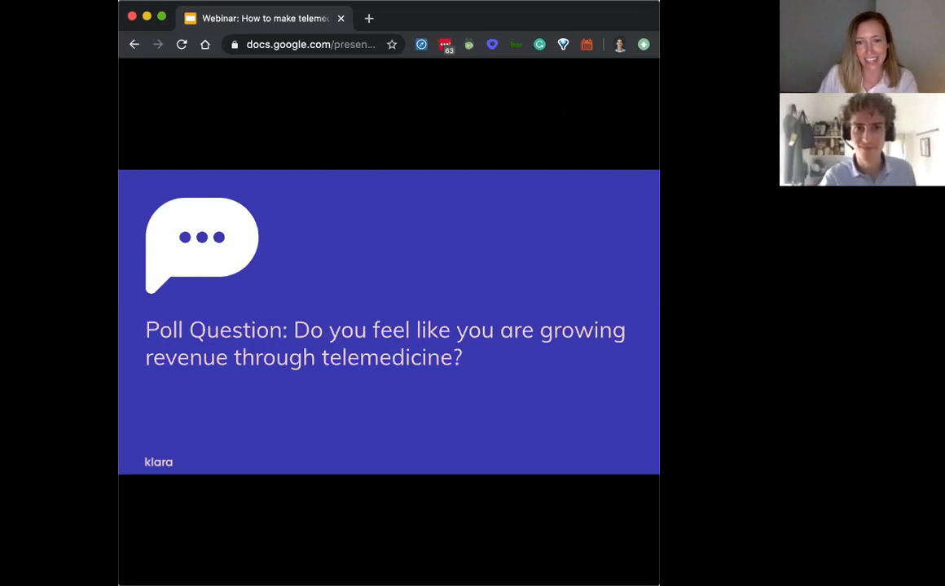
mouse_move(537, 261)
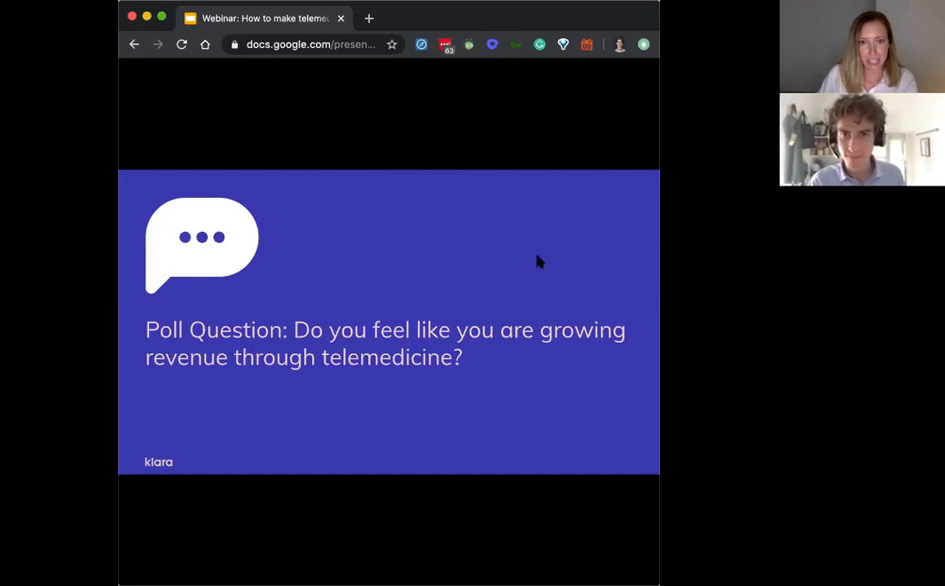
mouse_move(660, 267)
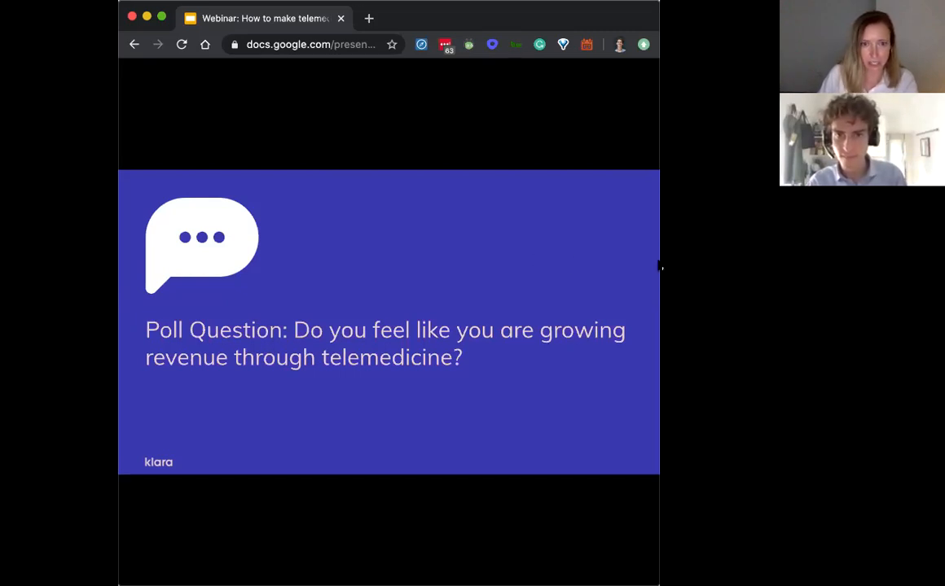
mouse_move(515, 310)
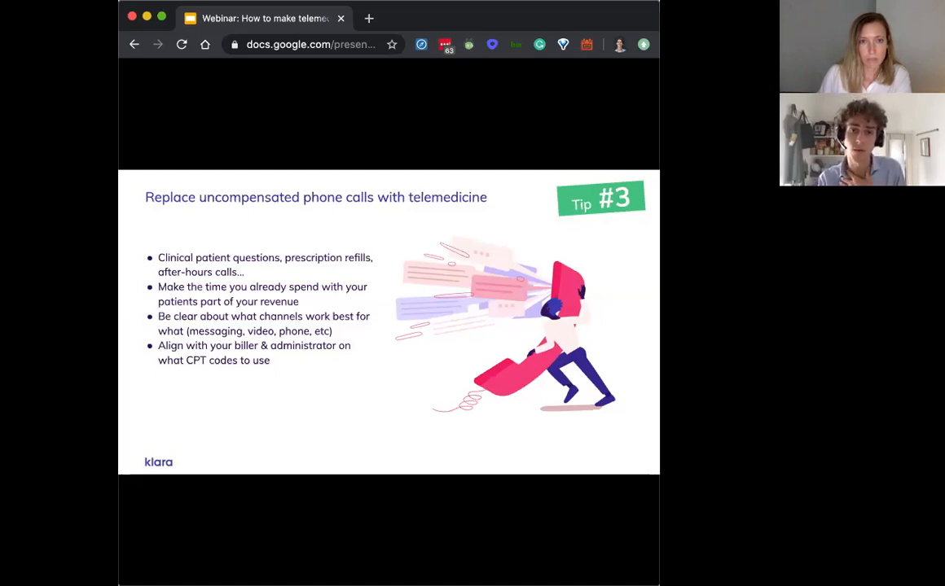
mouse_move(603, 414)
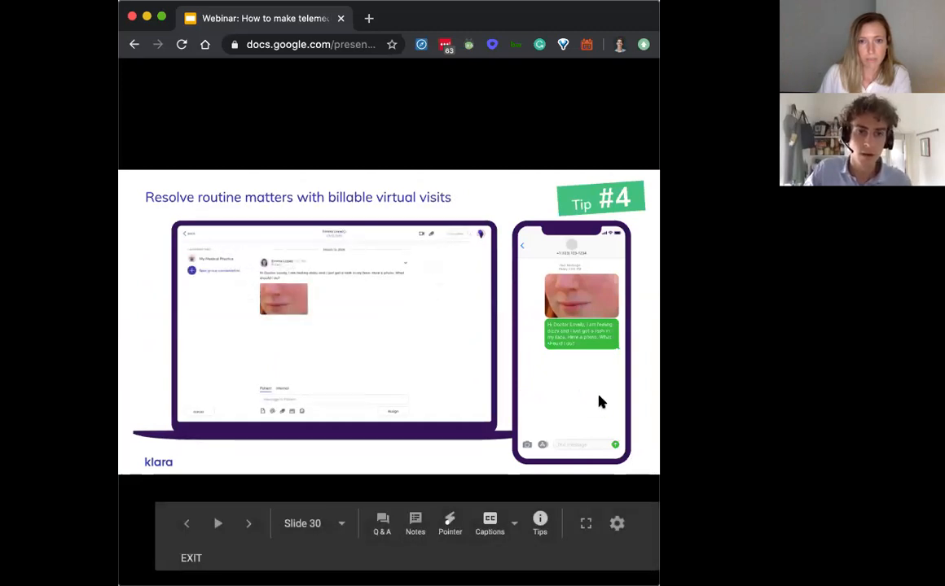
mouse_move(606, 408)
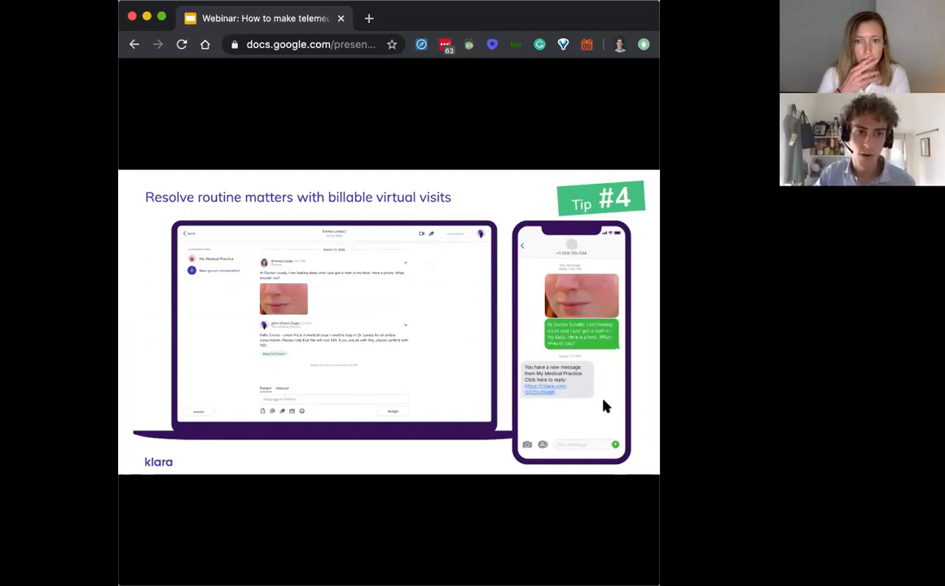
mouse_move(603, 385)
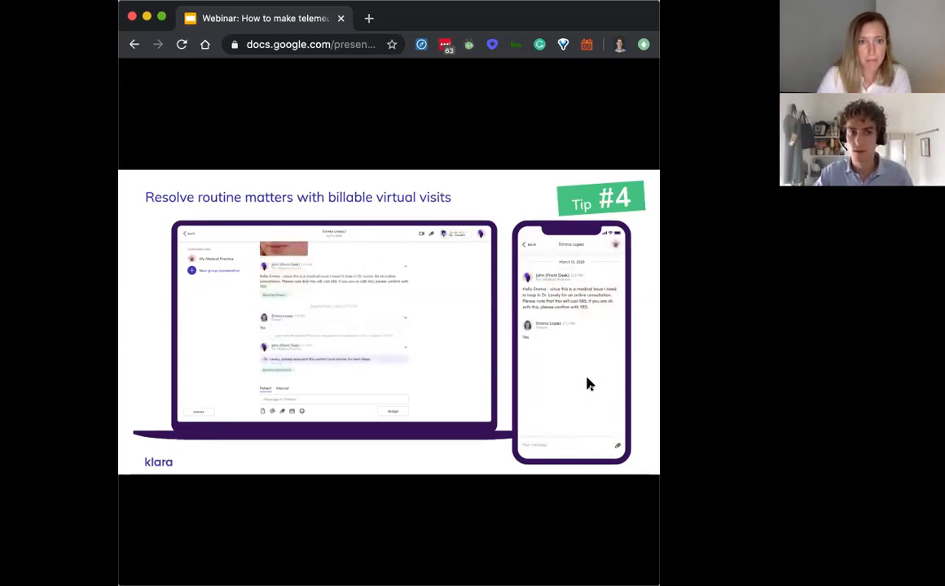
mouse_move(558, 420)
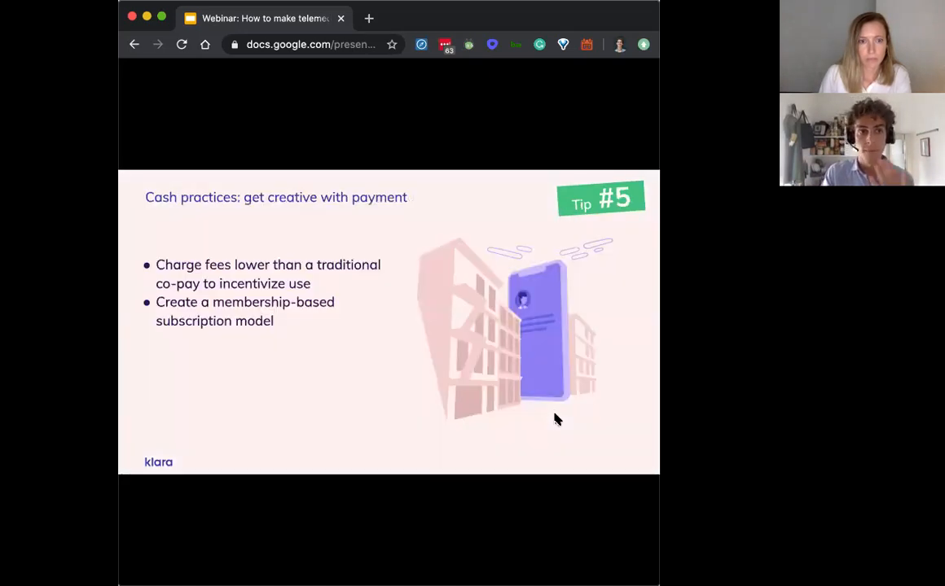
mouse_move(649, 423)
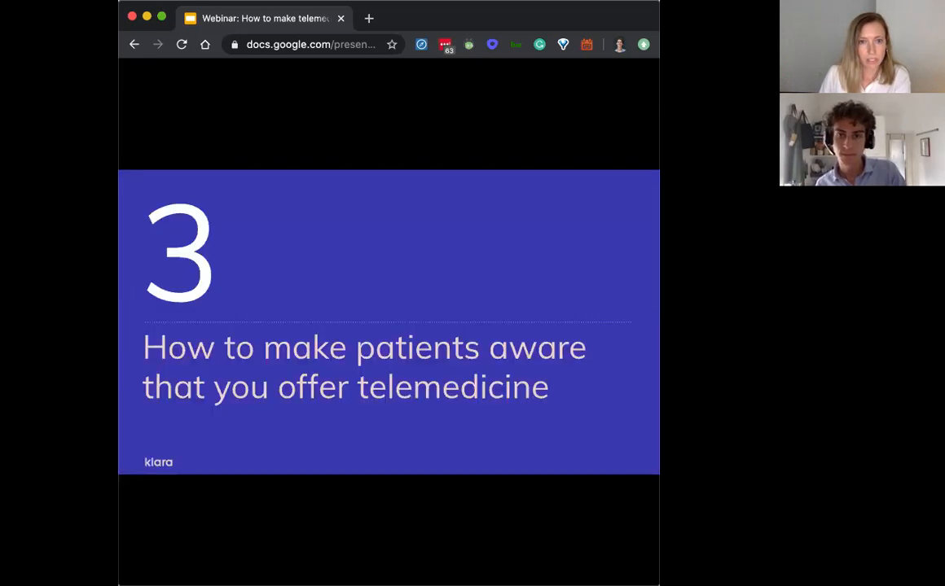
mouse_move(573, 430)
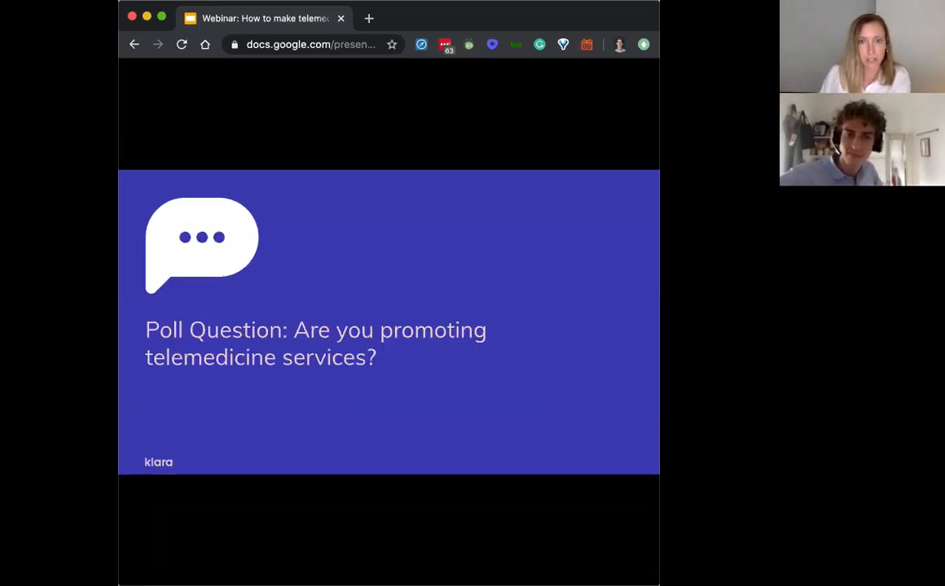
mouse_move(414, 437)
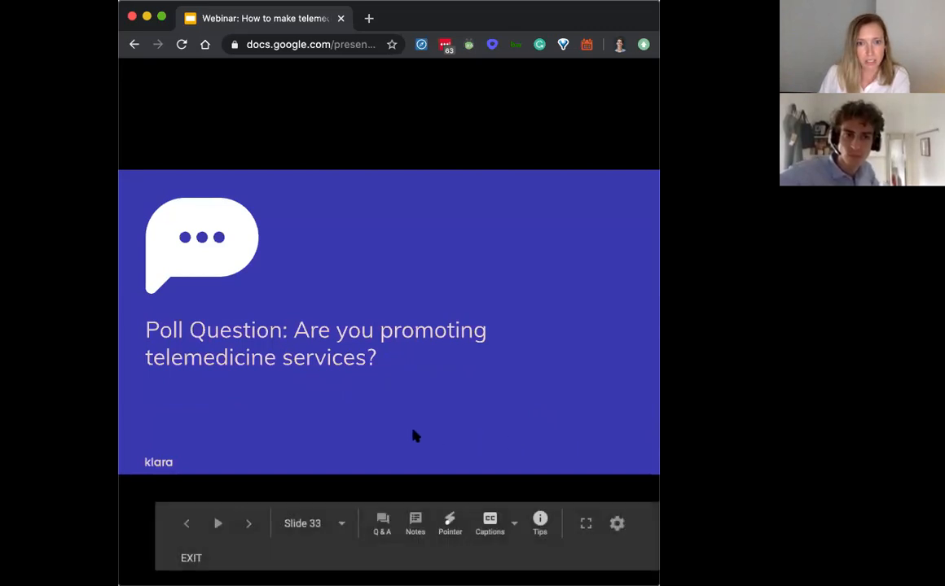
Advance to the poll slide asking whether attendees are promoting telemedicine services
click(248, 524)
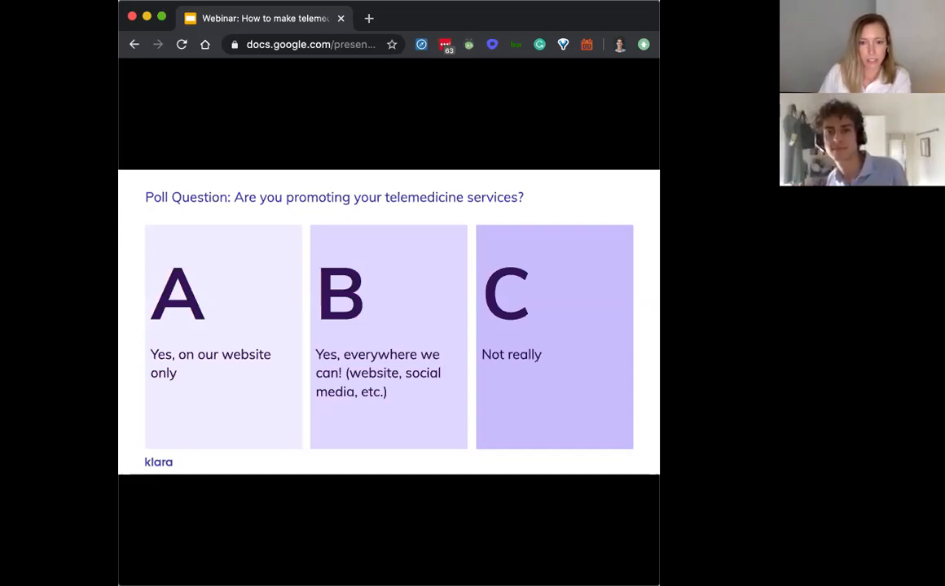
mouse_move(596, 202)
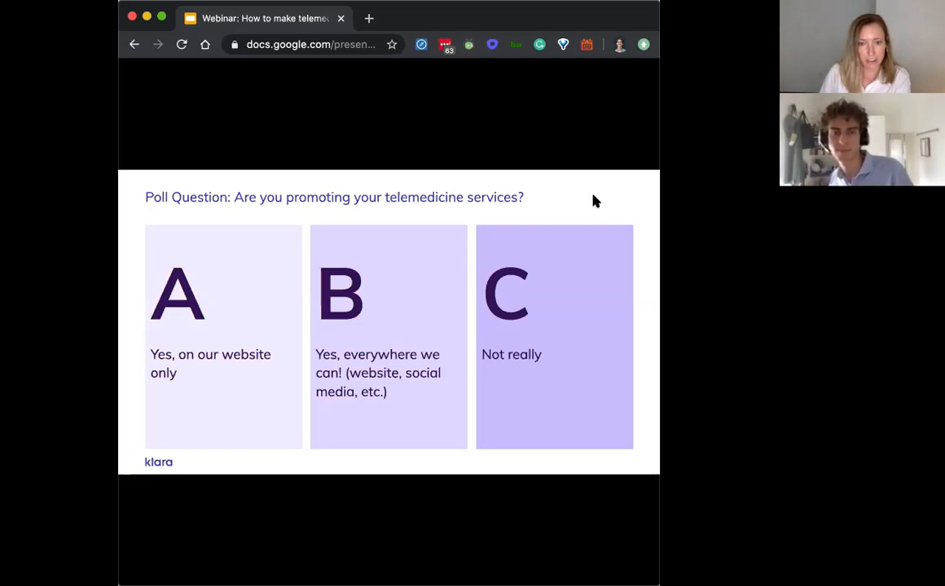
mouse_move(581, 220)
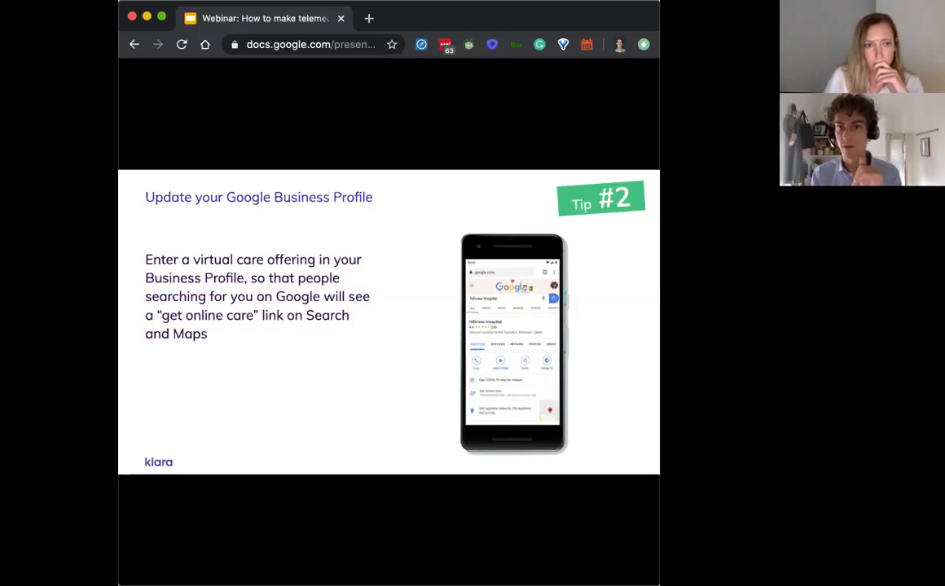
mouse_move(574, 404)
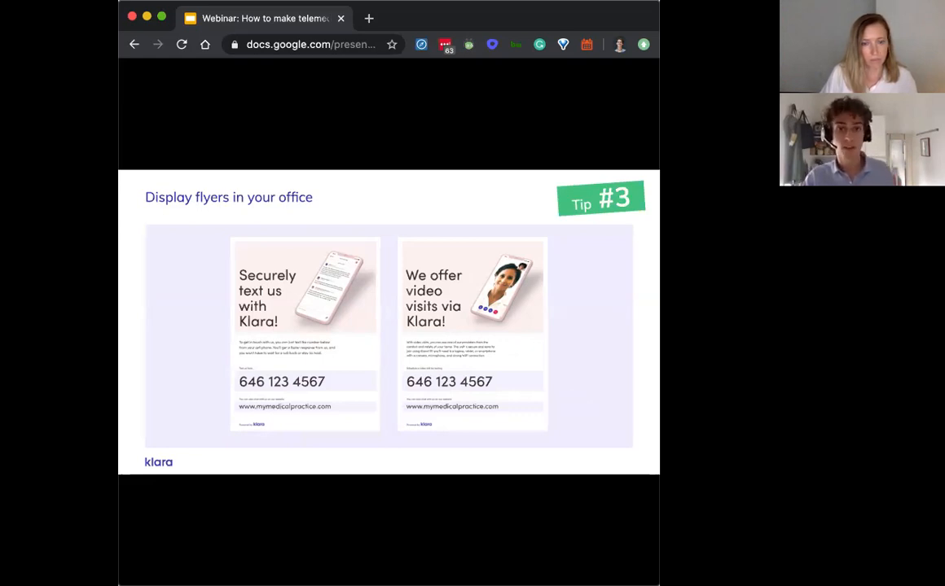
mouse_move(574, 381)
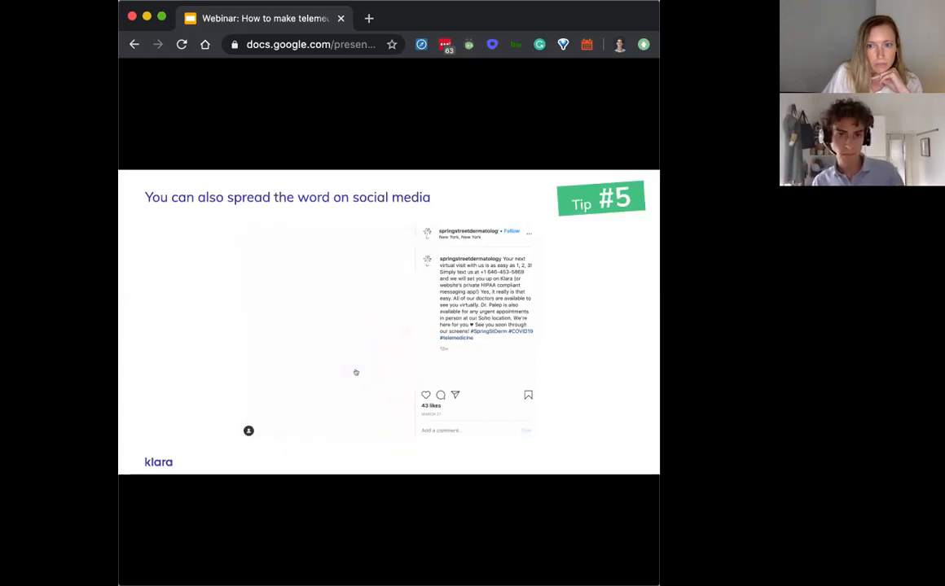
mouse_move(481, 461)
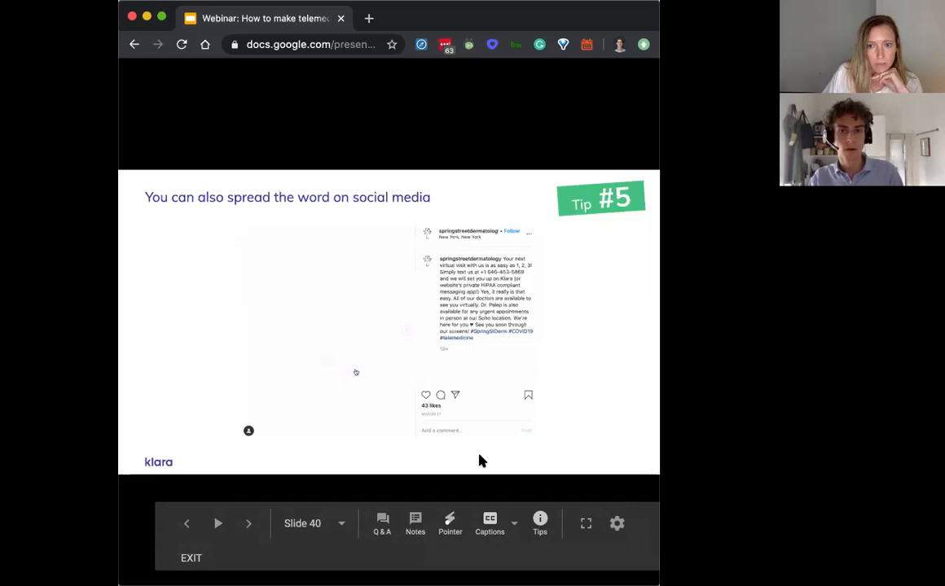
Advance past the Tip #5 social media slide toward the Section 4 workflows slide
click(248, 525)
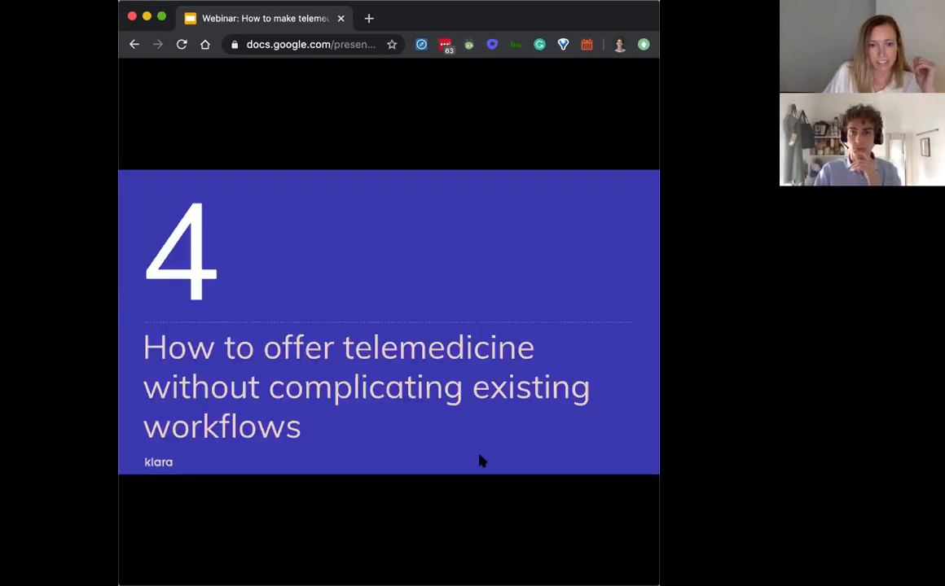
mouse_move(480, 461)
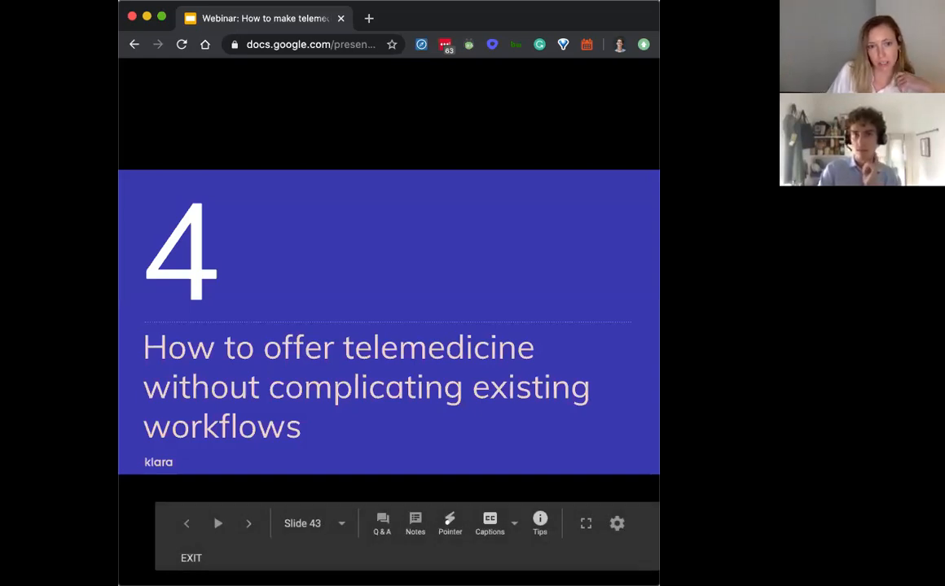
Advance to the poll slide on practice resources dedicated to telemedicine
click(248, 524)
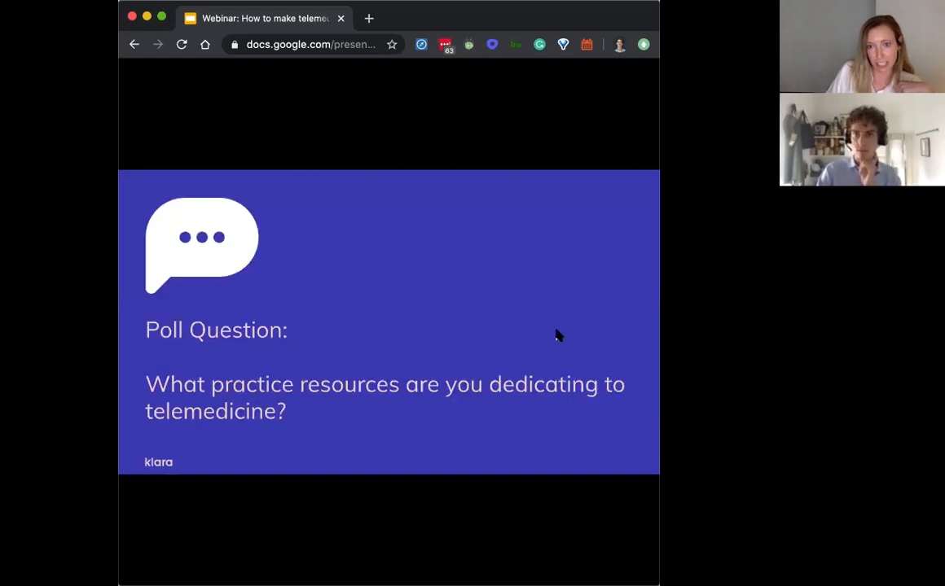